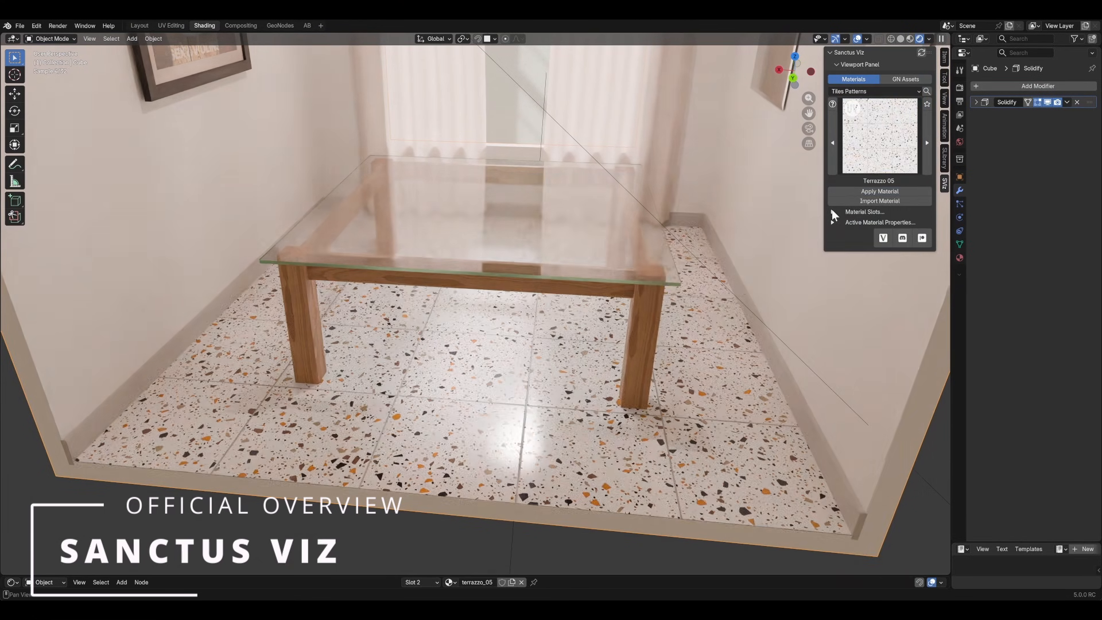
Step: Pick Auto Roof Corrugated for the bare zigzag roof mesh Plane.002 in GN Assets Roof
{"action": "left_click", "coordinate": [879, 222]}
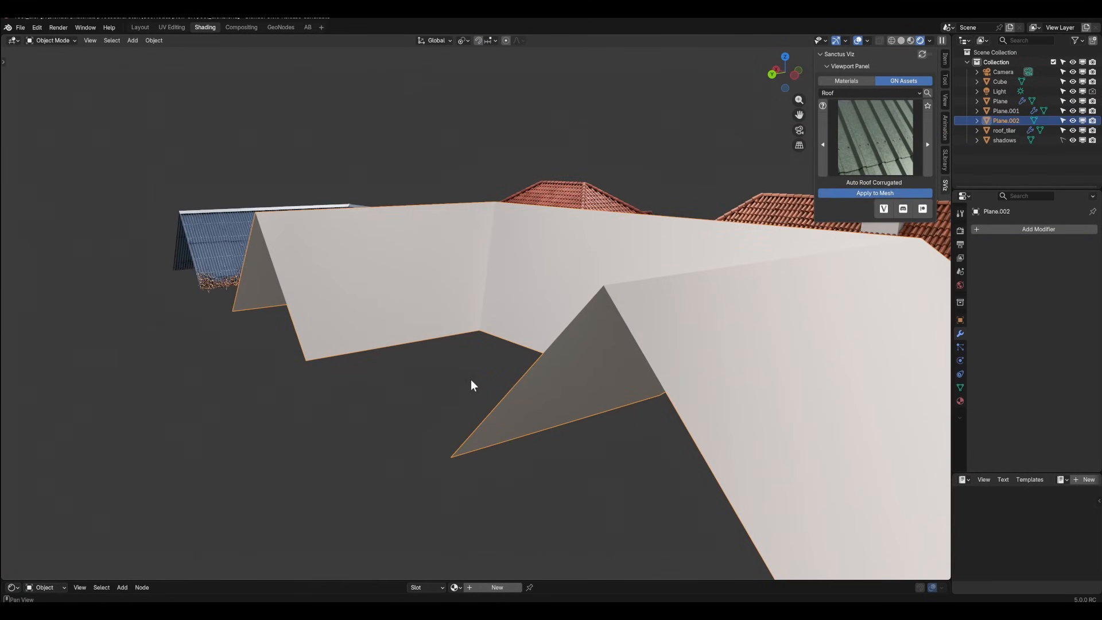
Step: Apply the Frame Flower Tiles B 03 material to the room's floor
{"action": "left_click", "coordinate": [875, 193]}
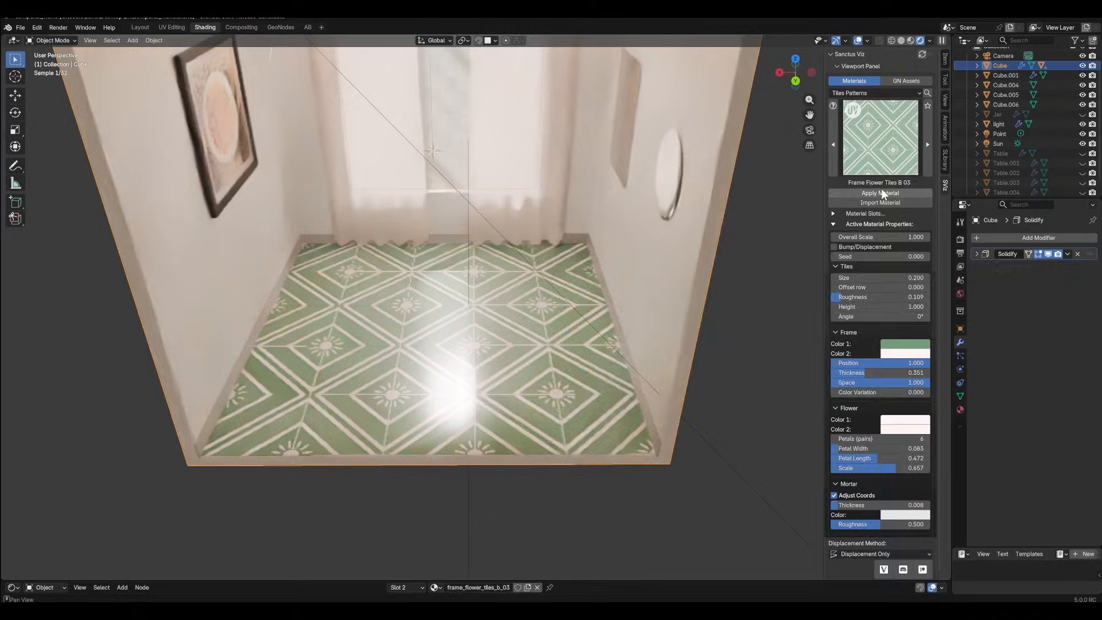
Step: Apply Terrazzo 09 to the floor and show the Vintage Star Tiles 04 plane's material nodes
{"action": "left_click", "coordinate": [879, 137]}
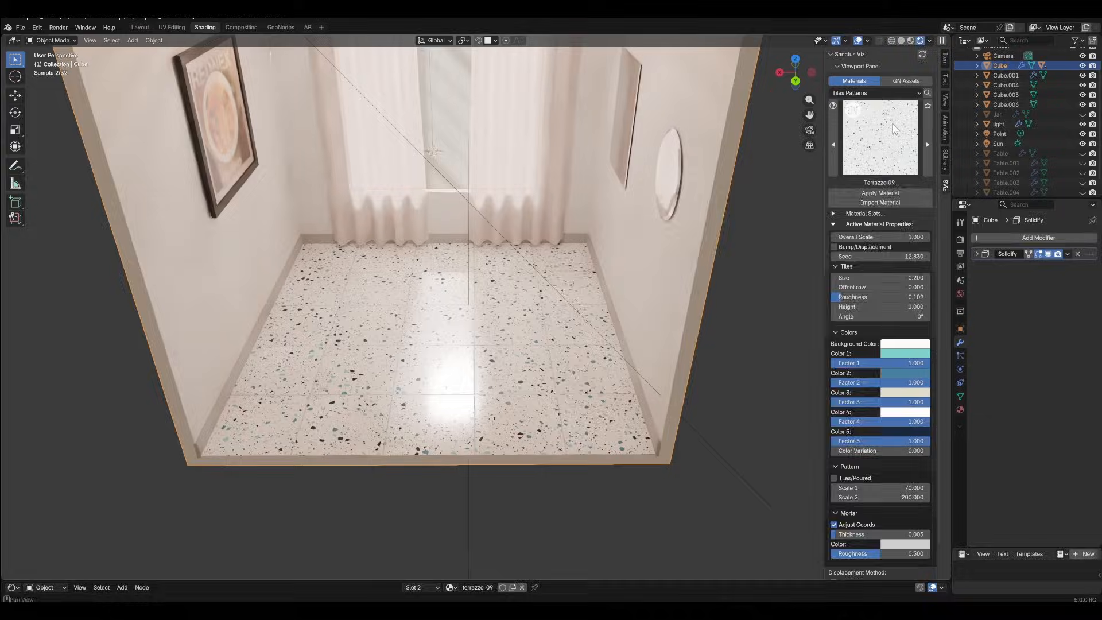
{"action": "left_click", "coordinate": [926, 144]}
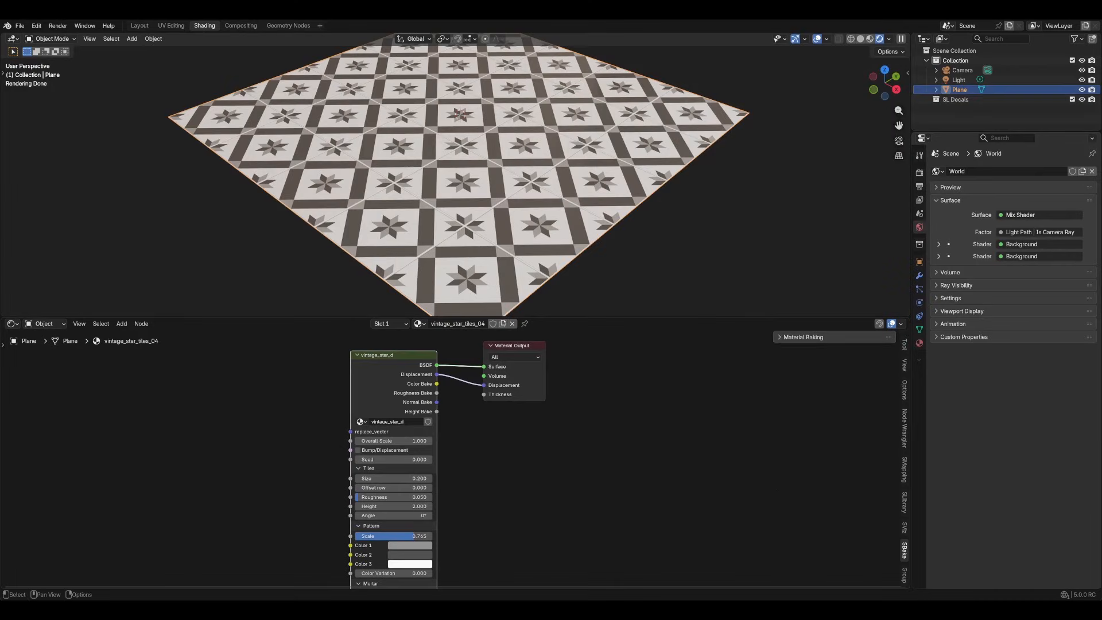
Step: Queue BaseColor, Roughness and Normal bakes in the Material Baking panel for the star tiles
{"action": "left_click", "coordinate": [804, 337]}
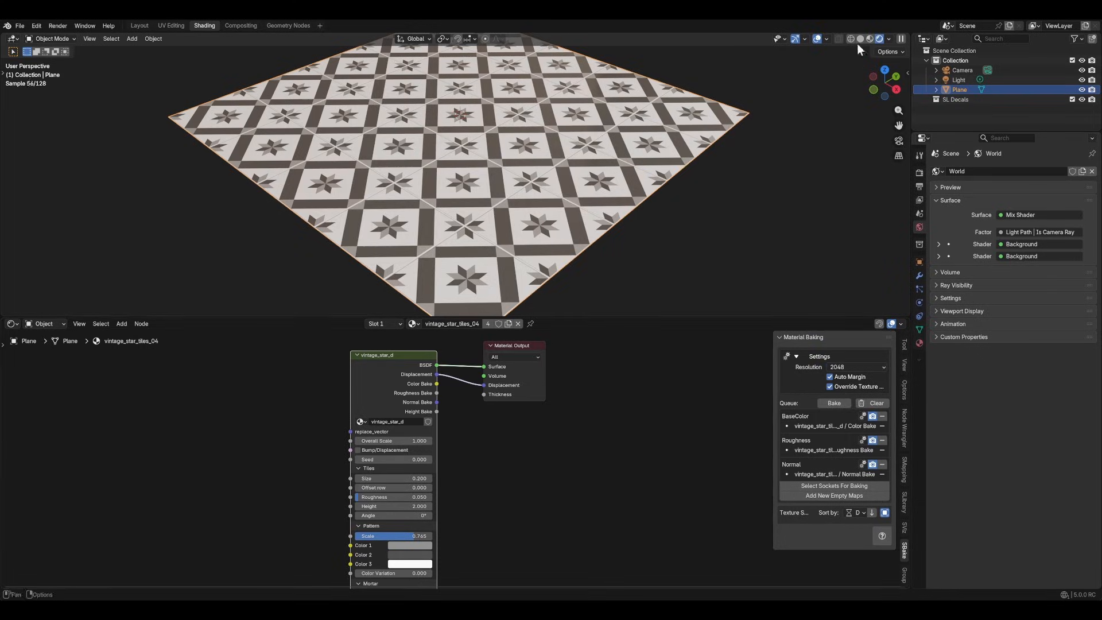
{"action": "left_click", "coordinate": [833, 403]}
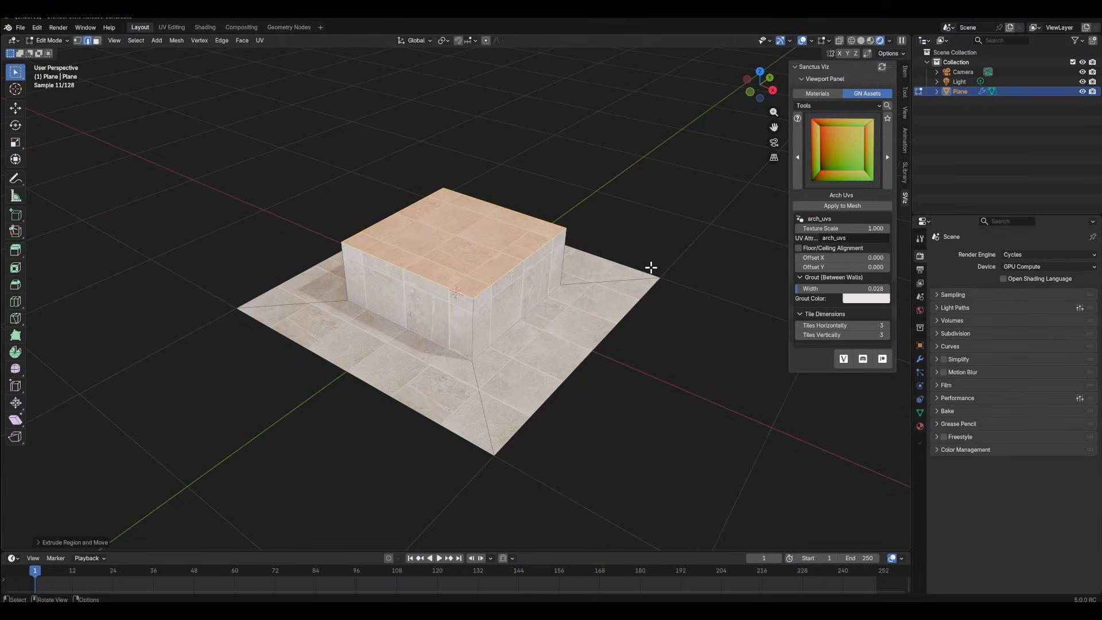
Step: Inset and extrude the block into a hollow basin with Solidify-thickened tiled walls
{"action": "key", "text": "Tab"}
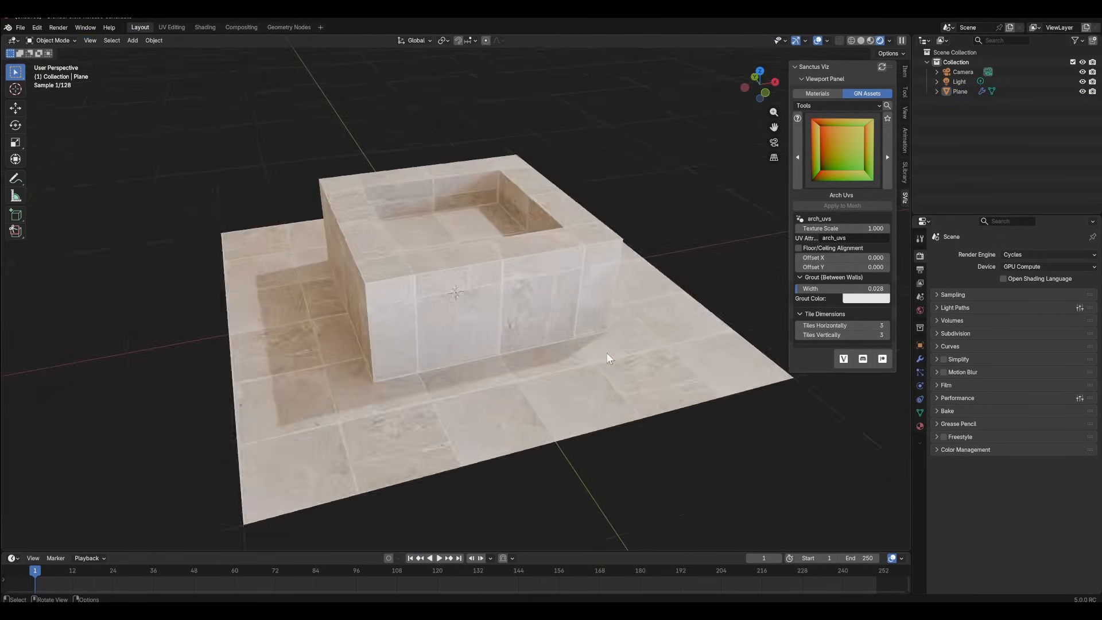
{"action": "key", "text": "Tab"}
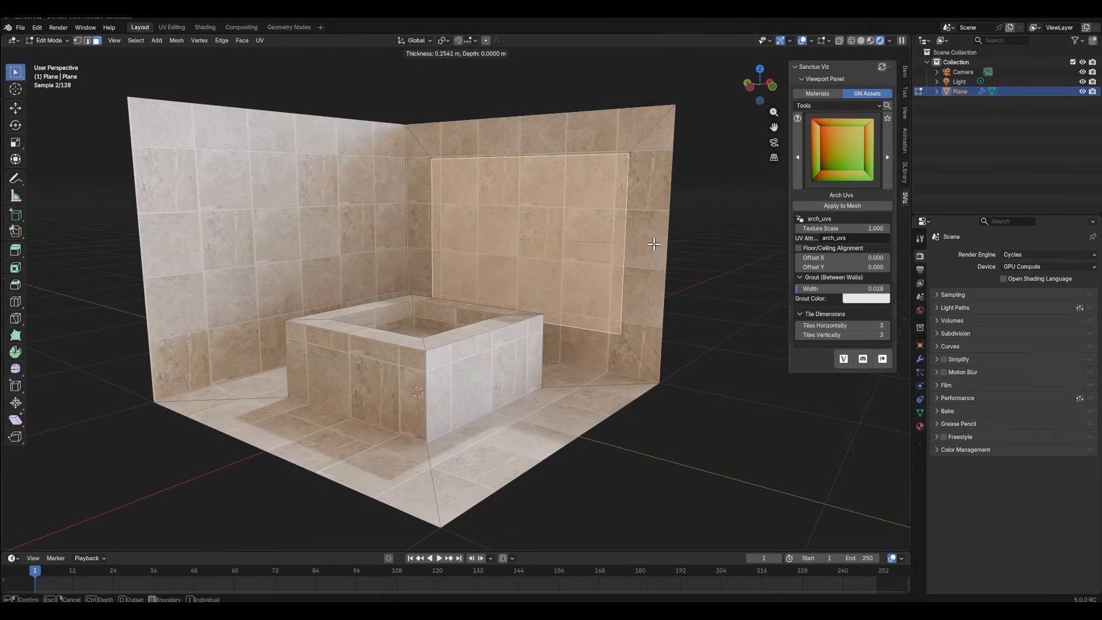
{"action": "key", "text": "Tab"}
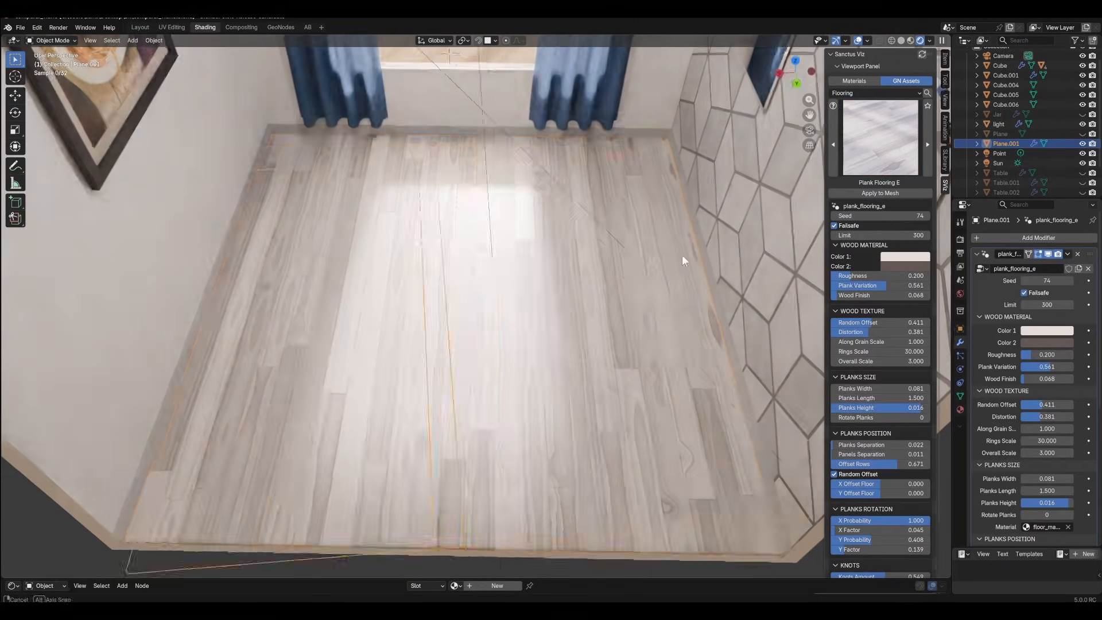
Step: Apply Deck A wooden planks to the plain floor Plane.001 beside the brick wall
{"action": "left_click", "coordinate": [140, 26]}
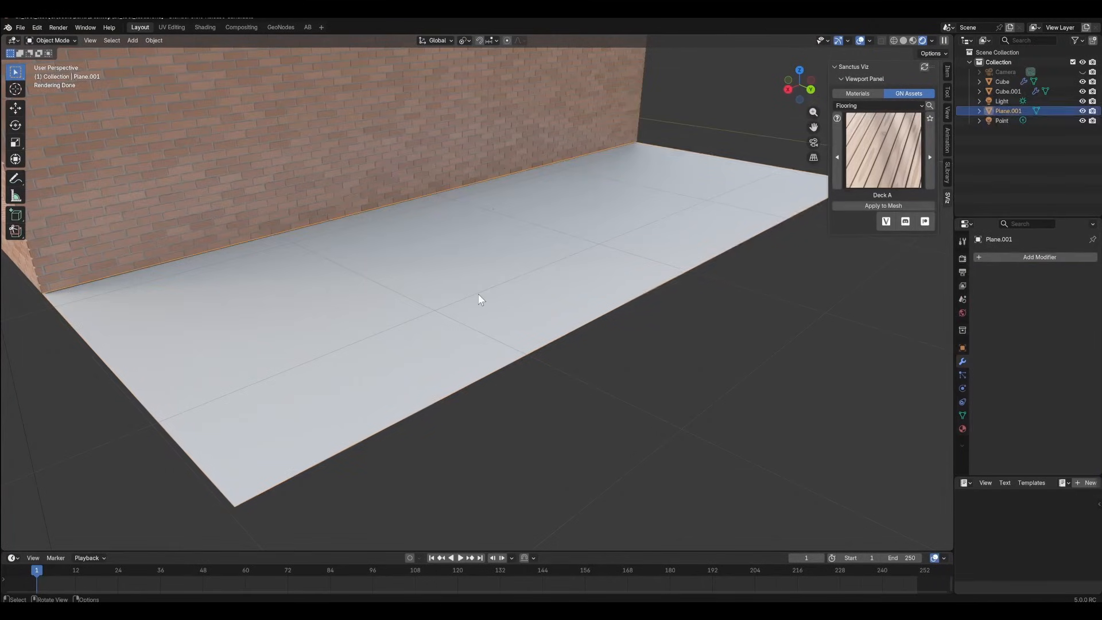
{"action": "left_click", "coordinate": [882, 205]}
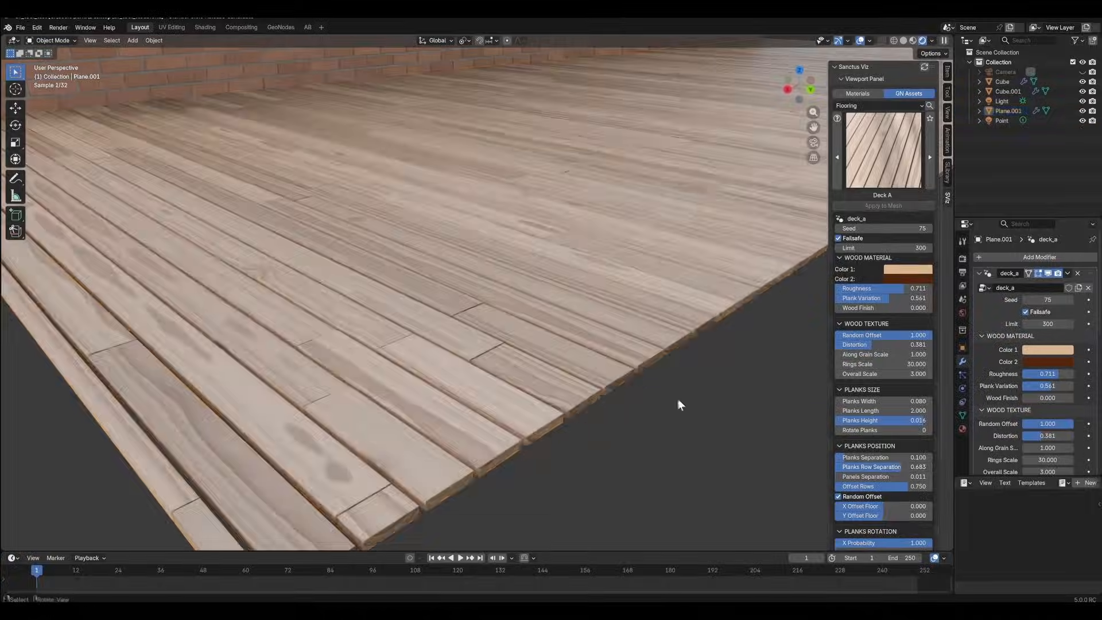